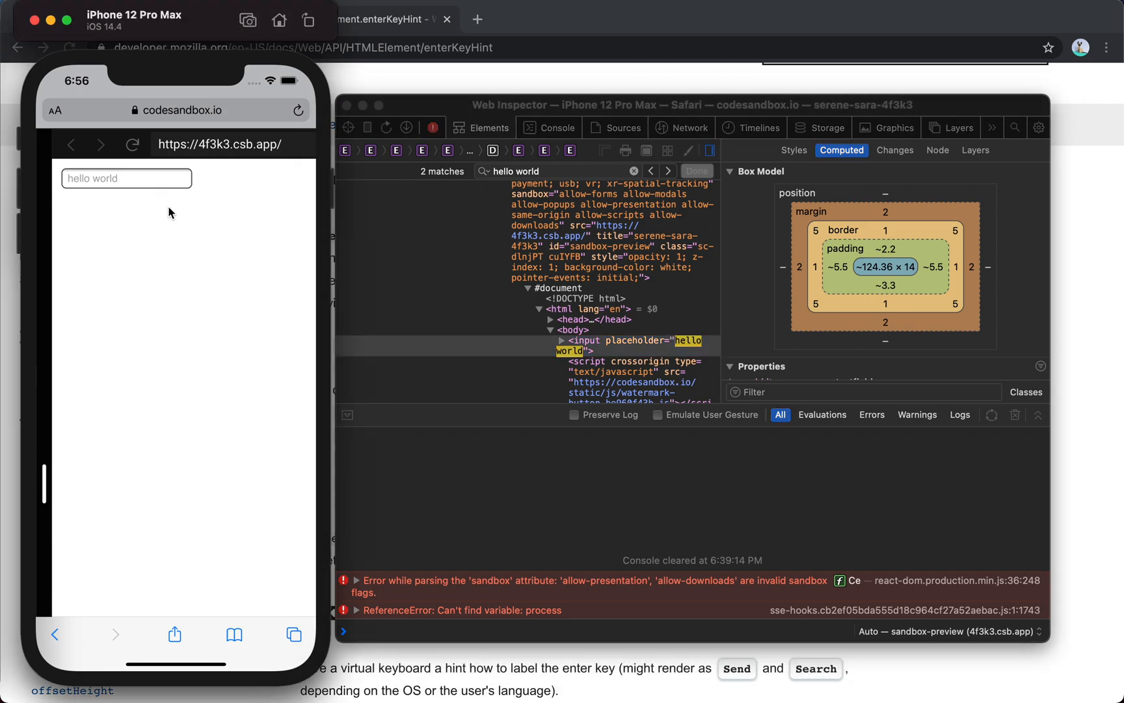
pyautogui.moveTo(560, 368)
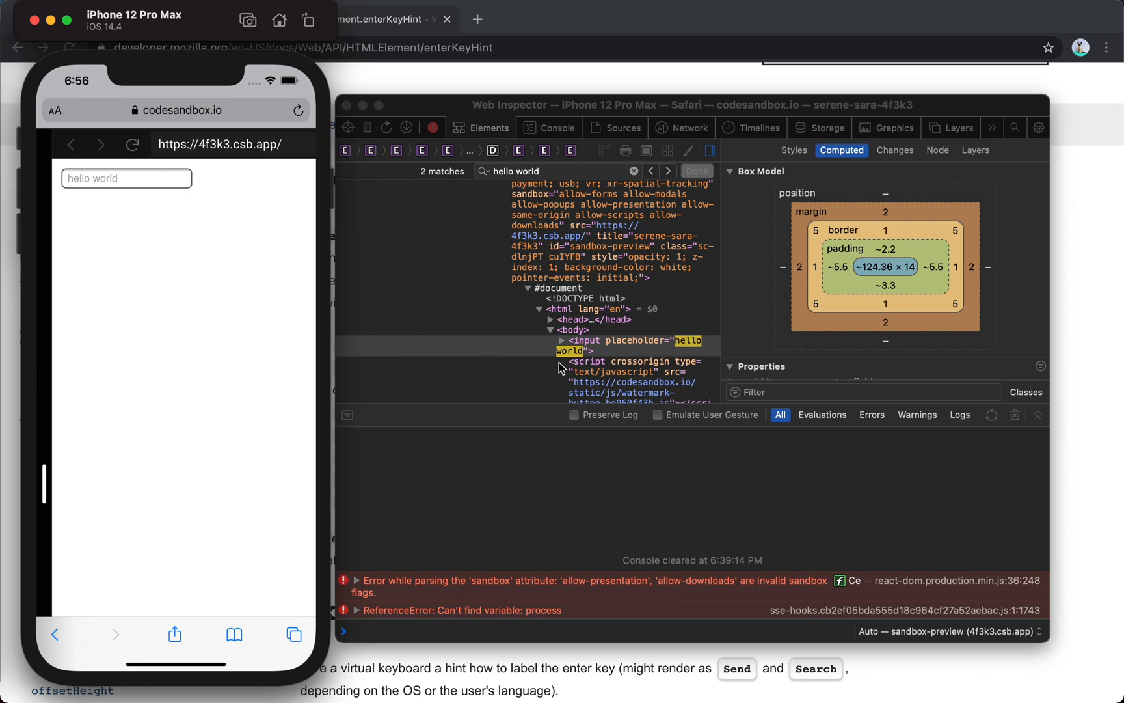
# Select the hello world input node and focus that field in the Simulator to raise the keyboard.
pyautogui.click(623, 345)
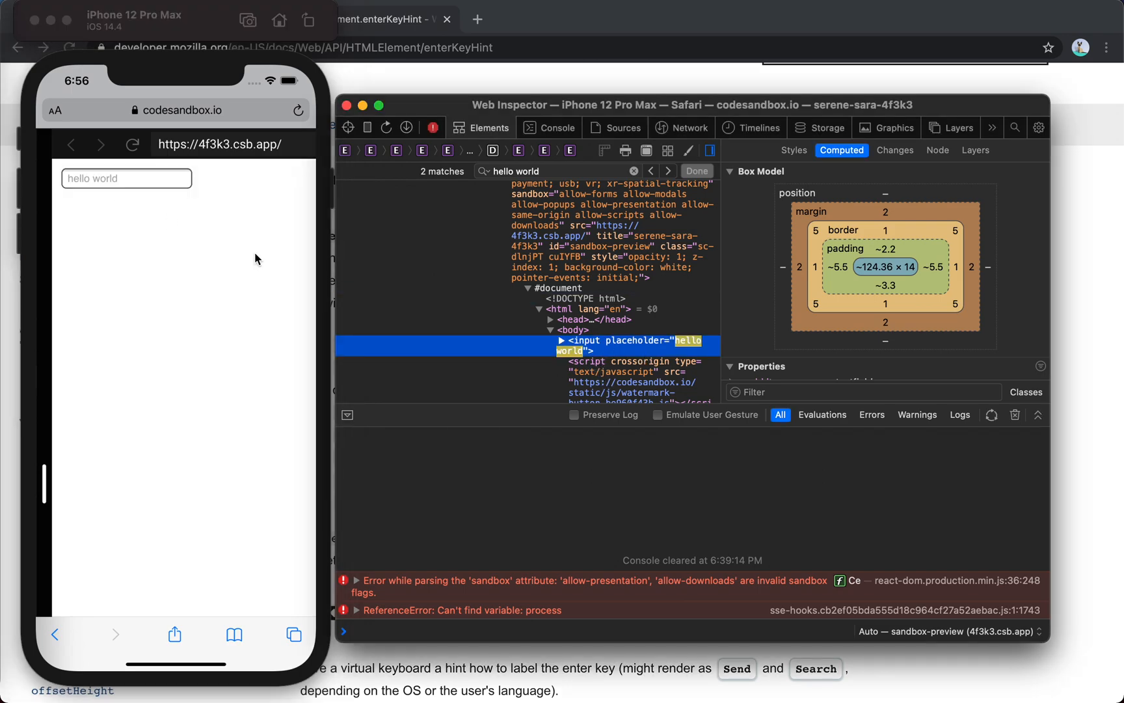
pyautogui.click(126, 179)
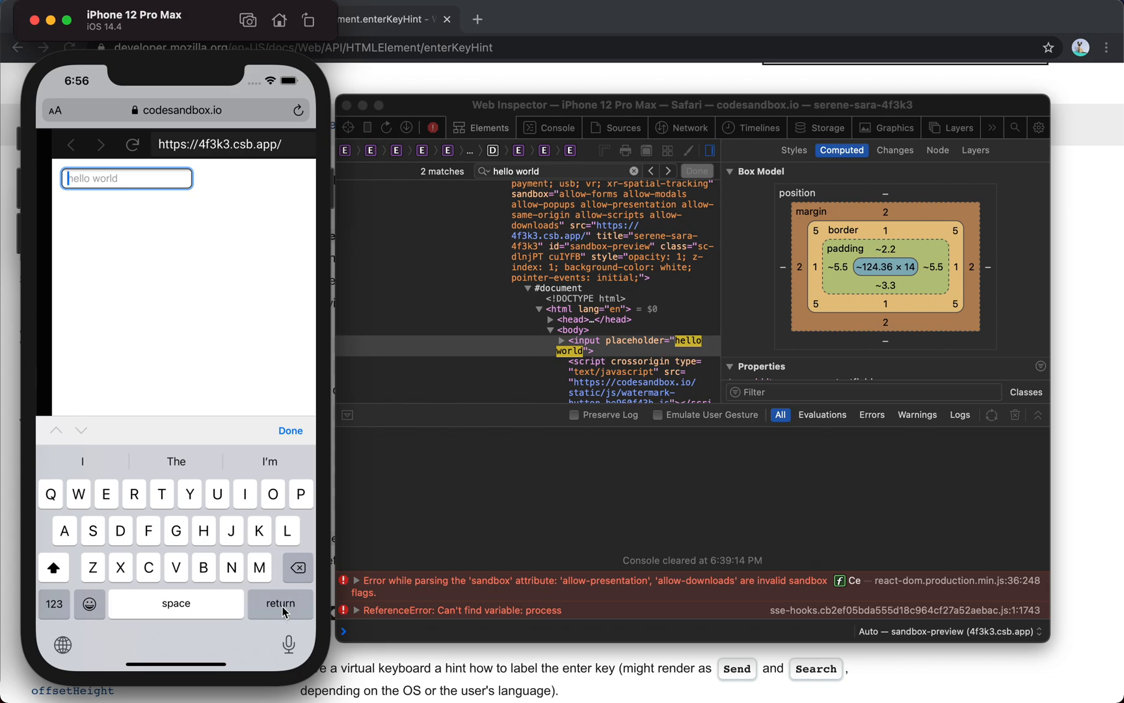
pyautogui.moveTo(280, 607)
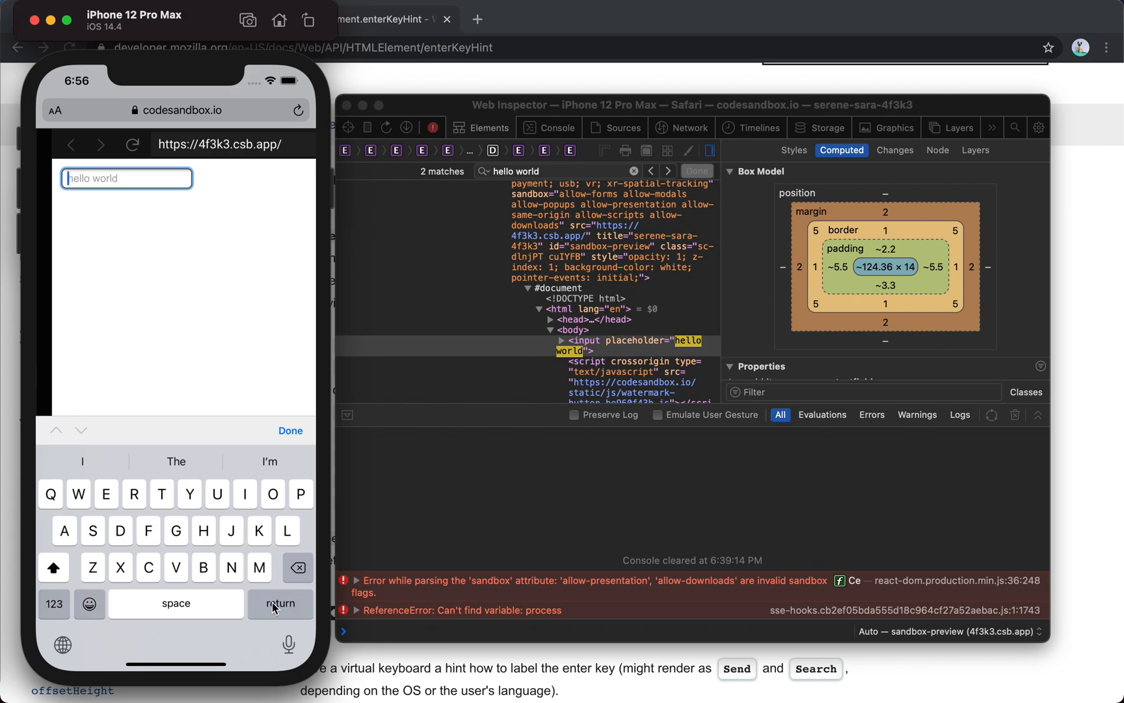
pyautogui.moveTo(182, 227)
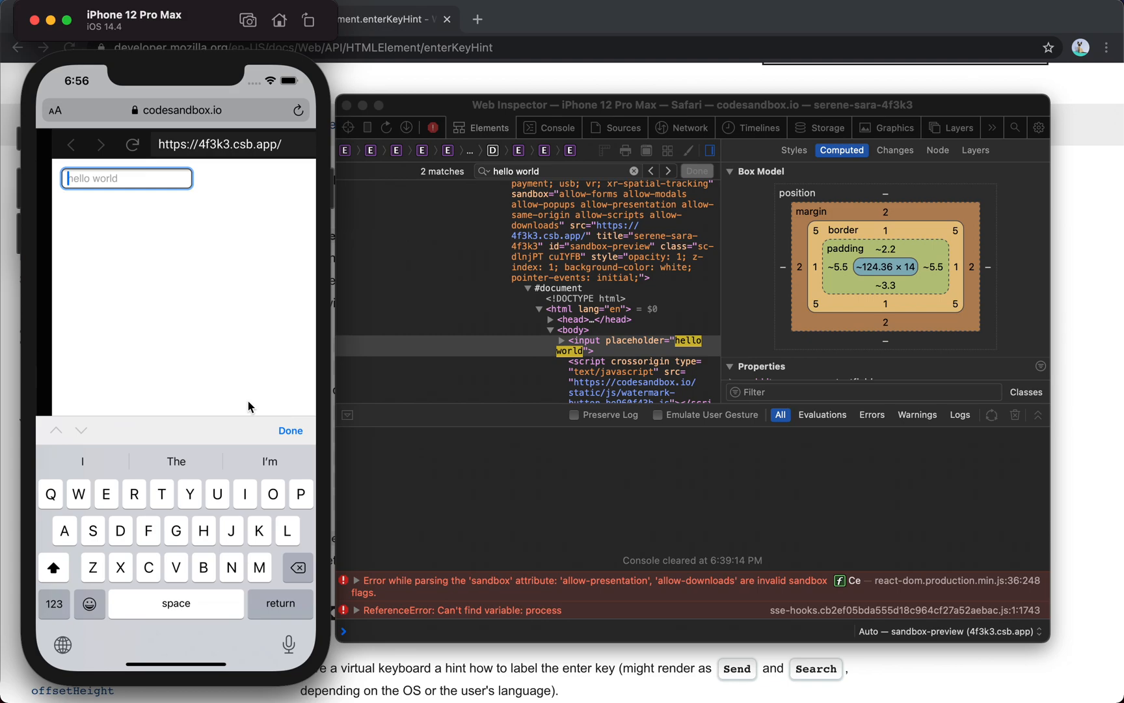
# Add enterkeyhint="go" to the input, check the go key, then edit the value toward "done".
pyautogui.click(631, 345)
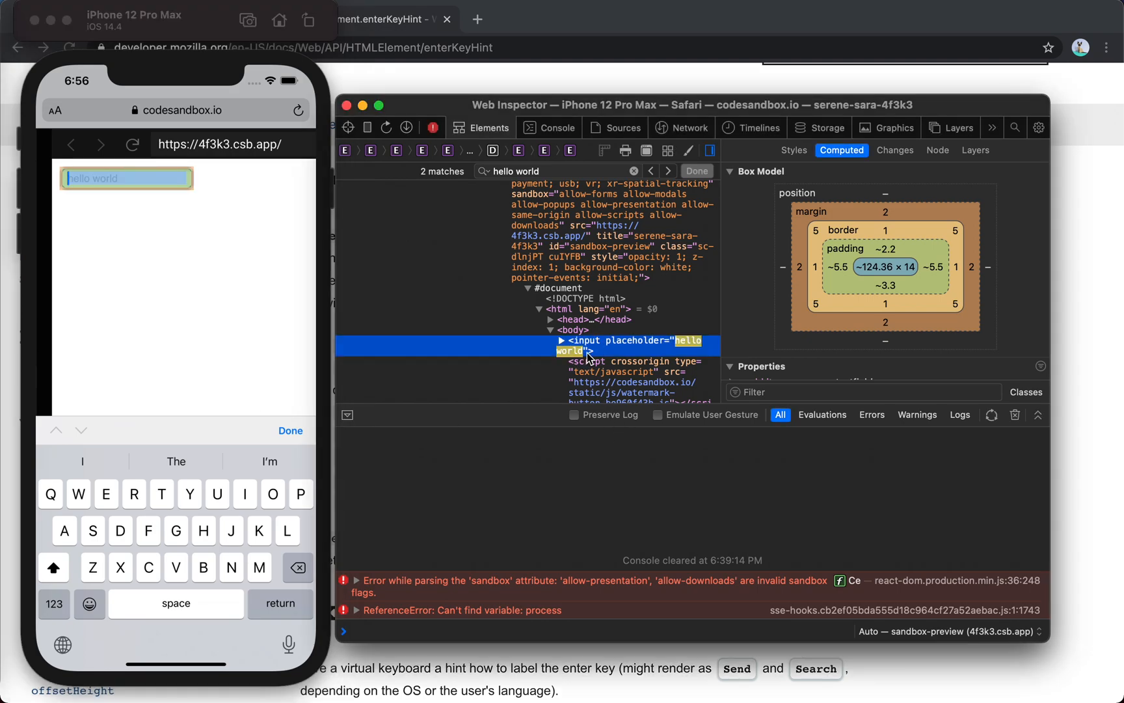
pyautogui.rightClick(588, 345)
pyautogui.write(' enterkeyhint="go"')
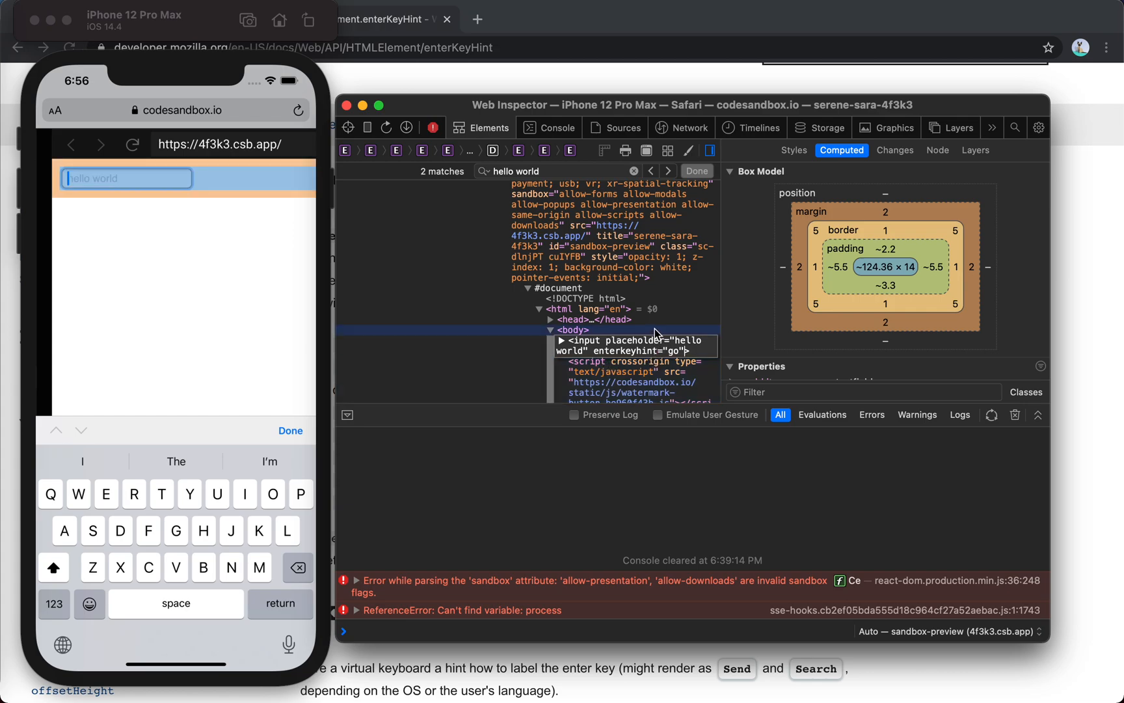
pyautogui.click(290, 431)
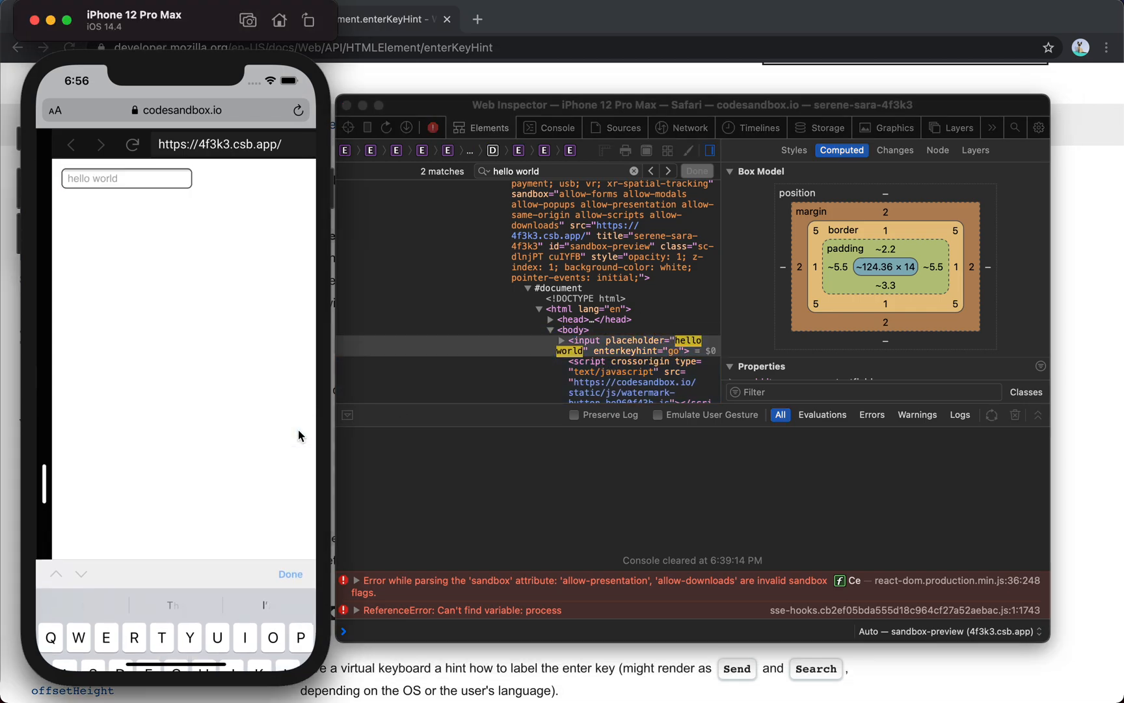
pyautogui.click(126, 179)
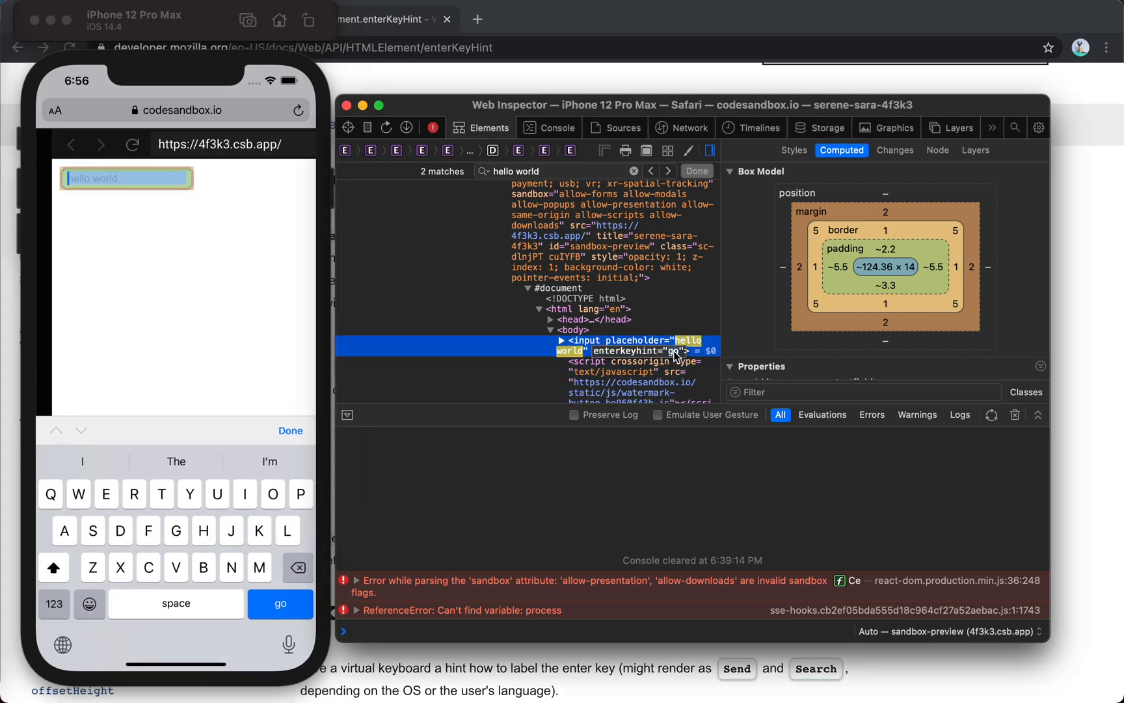
pyautogui.write('search')
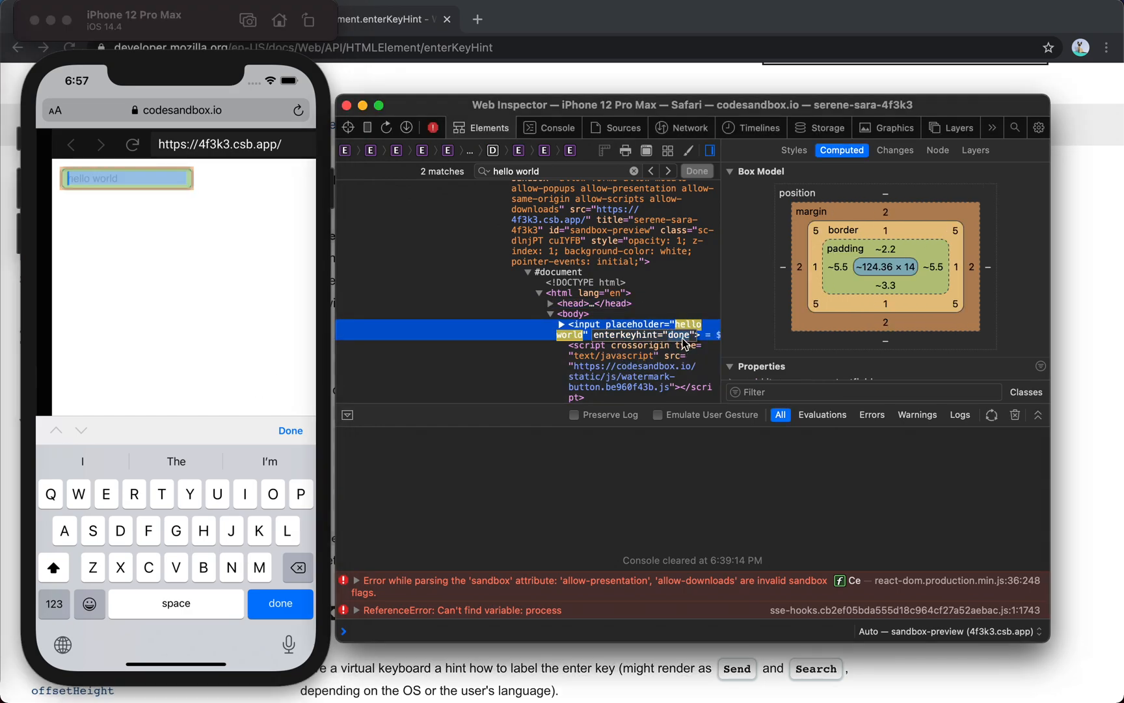
pyautogui.moveTo(685, 343)
pyautogui.write('hello')
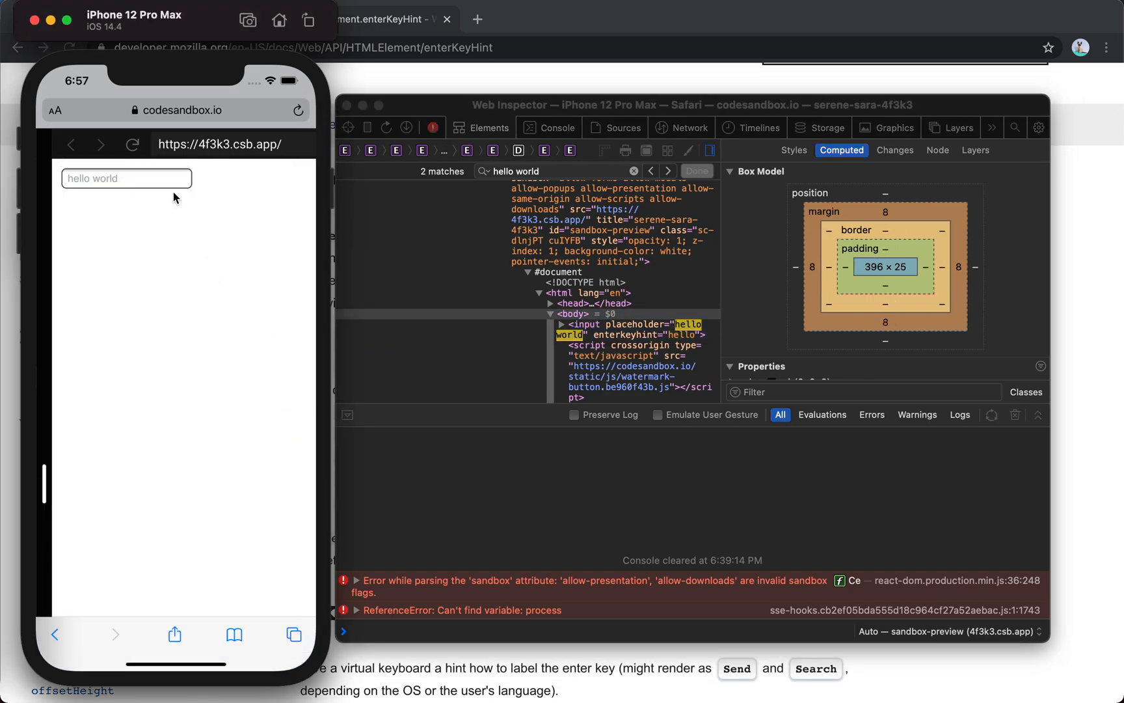
# Try enterkeyhint values hello, submit and search, checking the return key label after each.
pyautogui.click(126, 178)
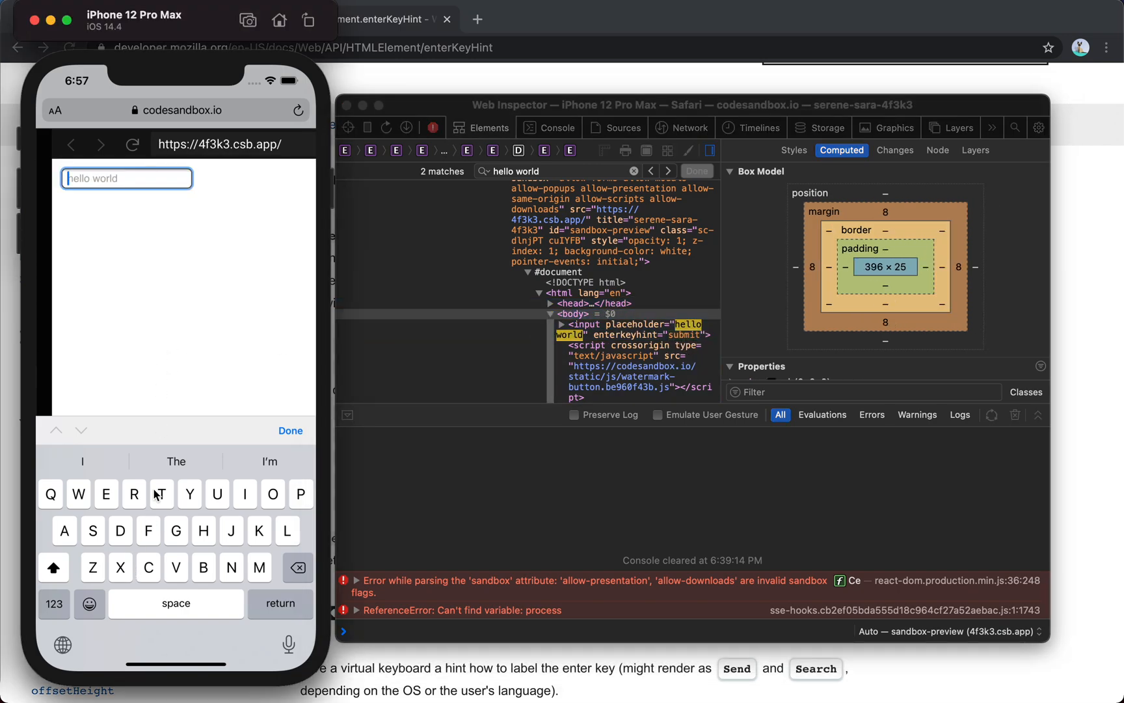
pyautogui.click(61, 643)
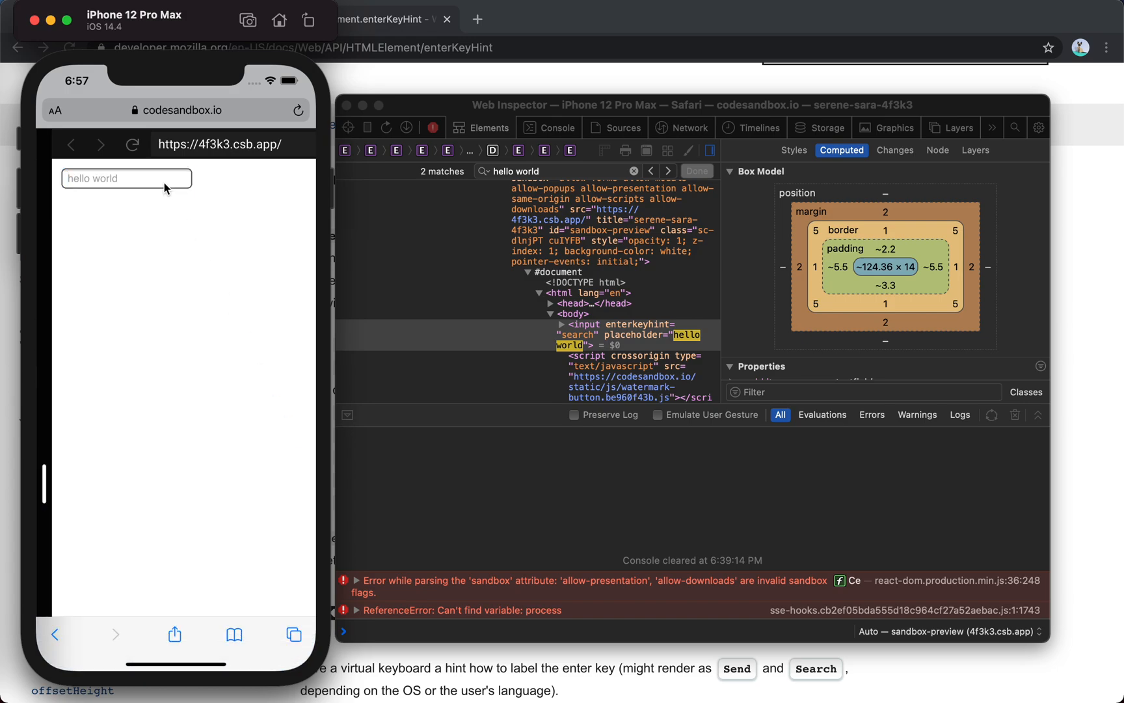
pyautogui.click(126, 179)
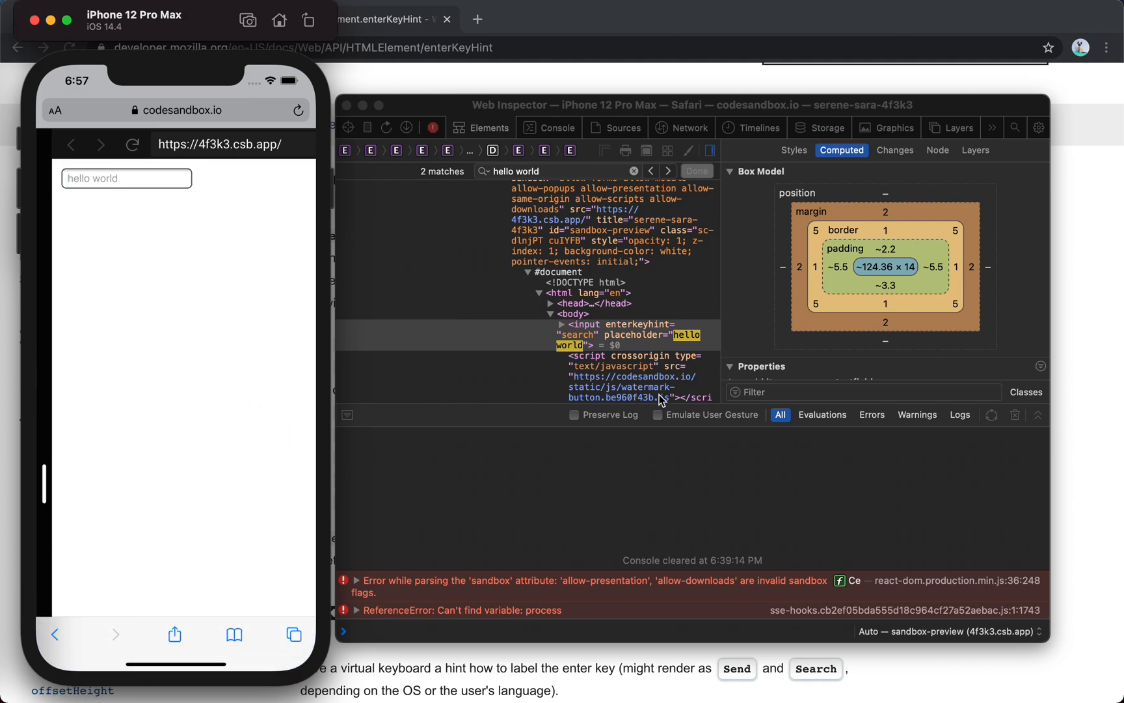
pyautogui.click(619, 324)
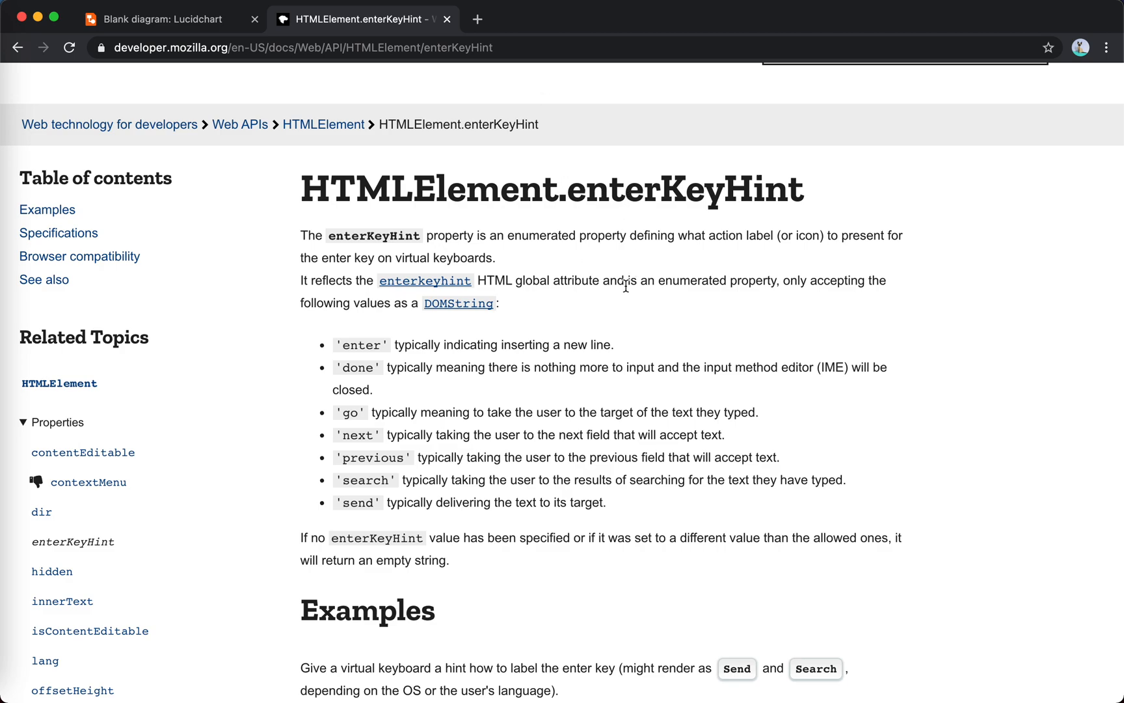
pyautogui.moveTo(814, 205)
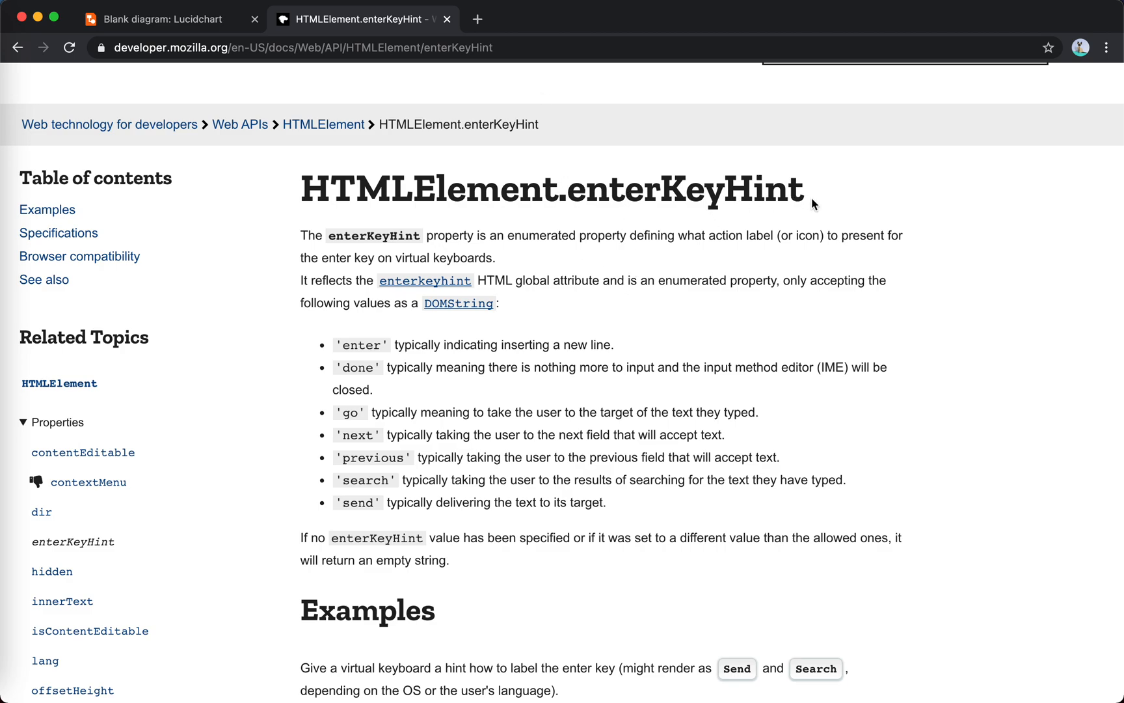
pyautogui.doubleClick(766, 189)
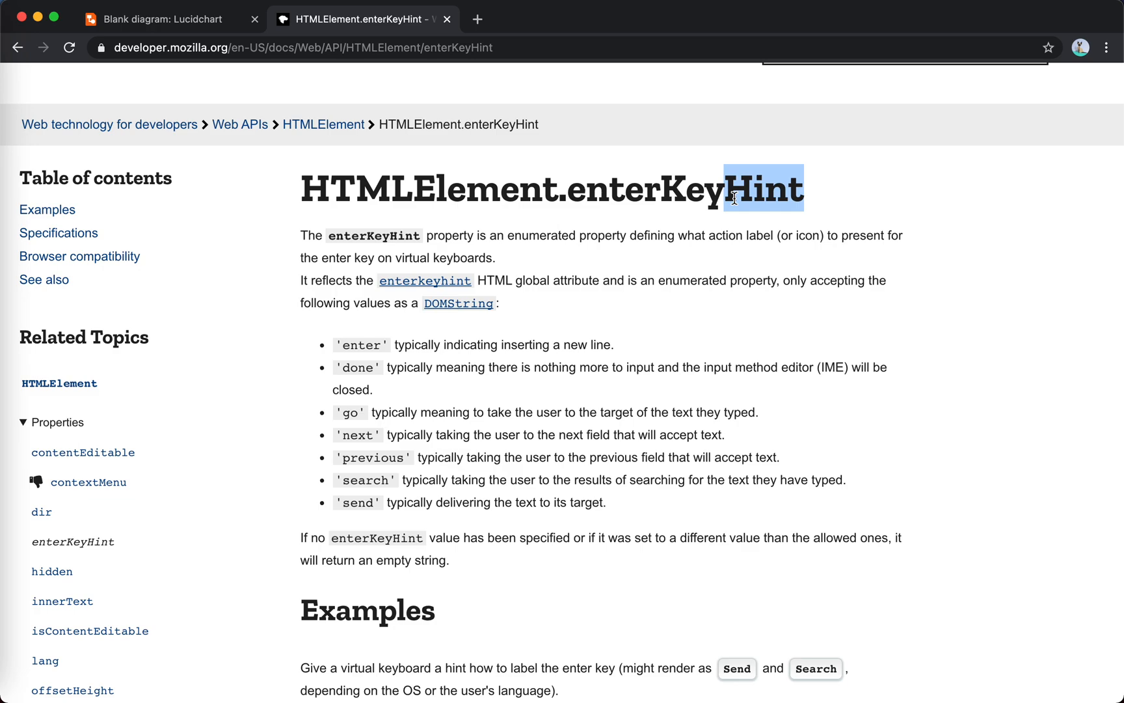
pyautogui.moveTo(686, 268)
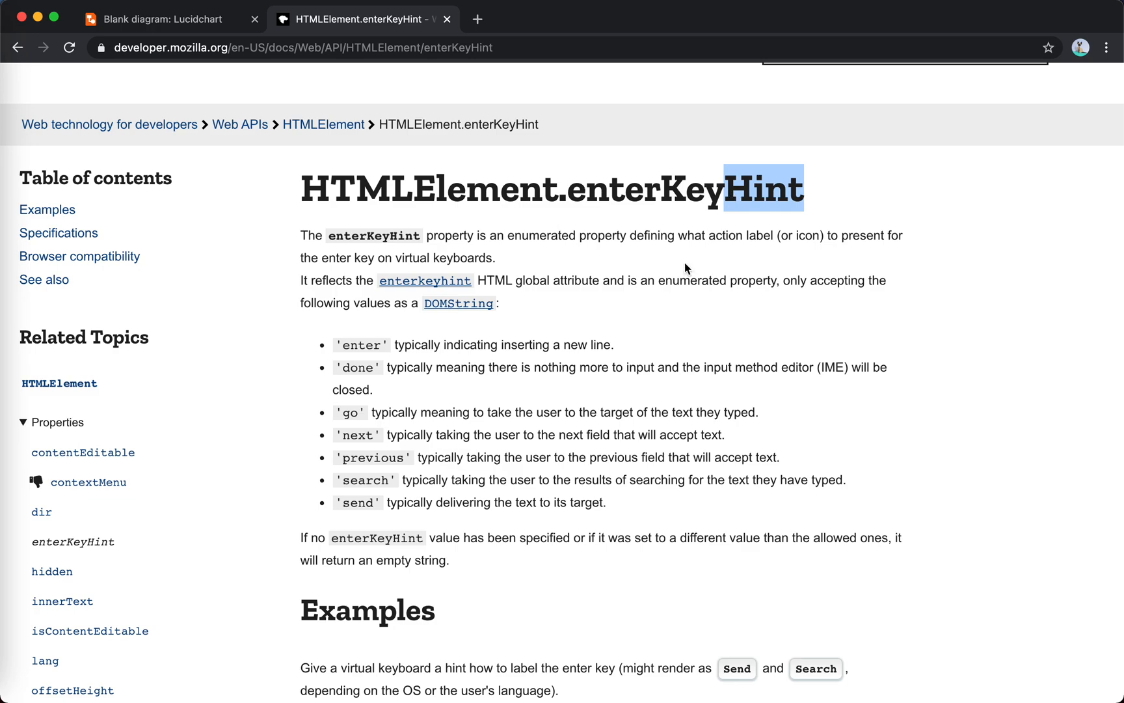
pyautogui.moveTo(634, 331)
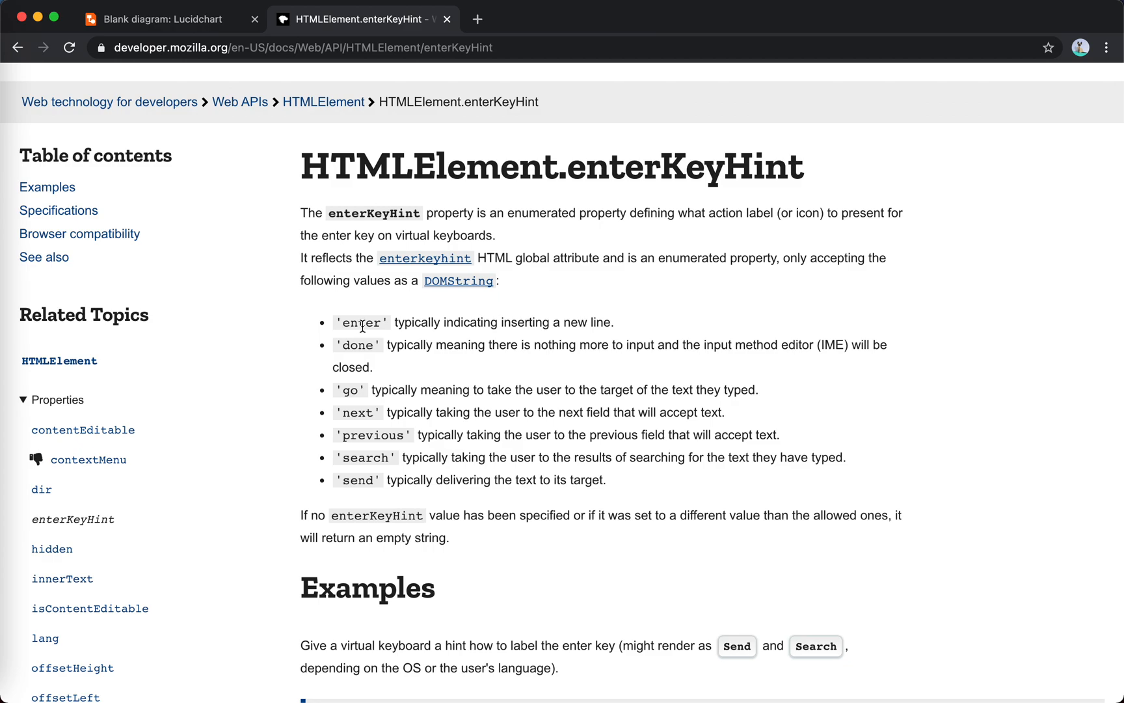
# Scroll the MDN enterKeyHint page to highlight the example code, then down to Browser compatibility.
pyautogui.scroll(-3)
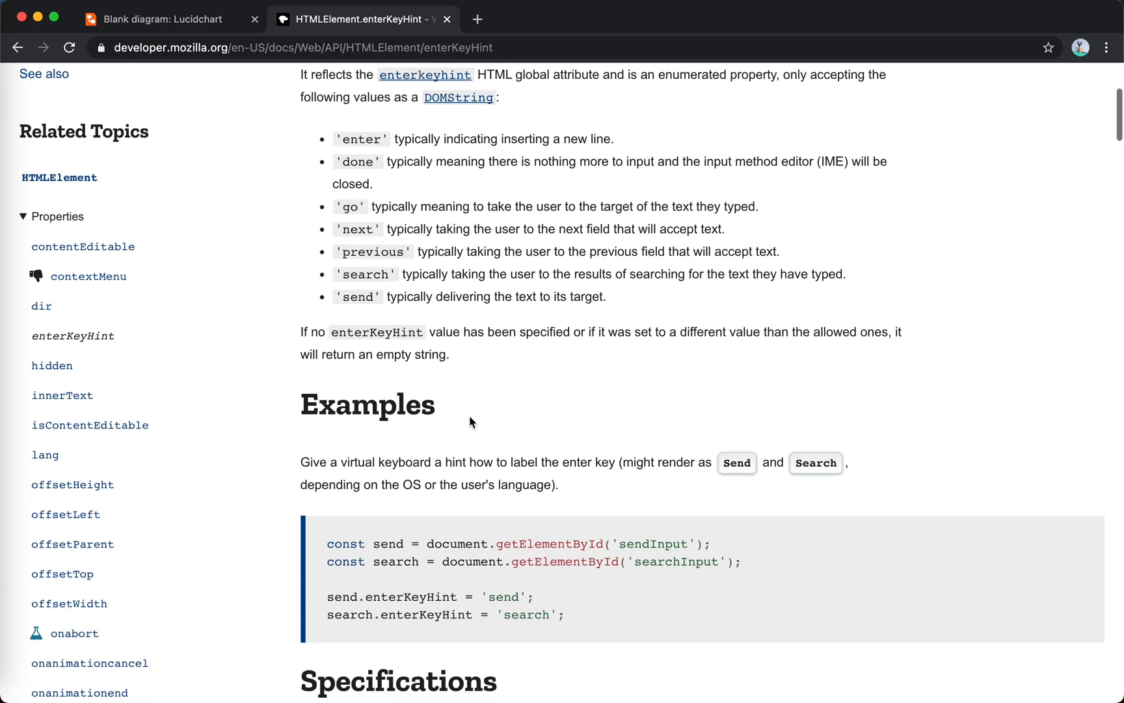
pyautogui.scroll(-3)
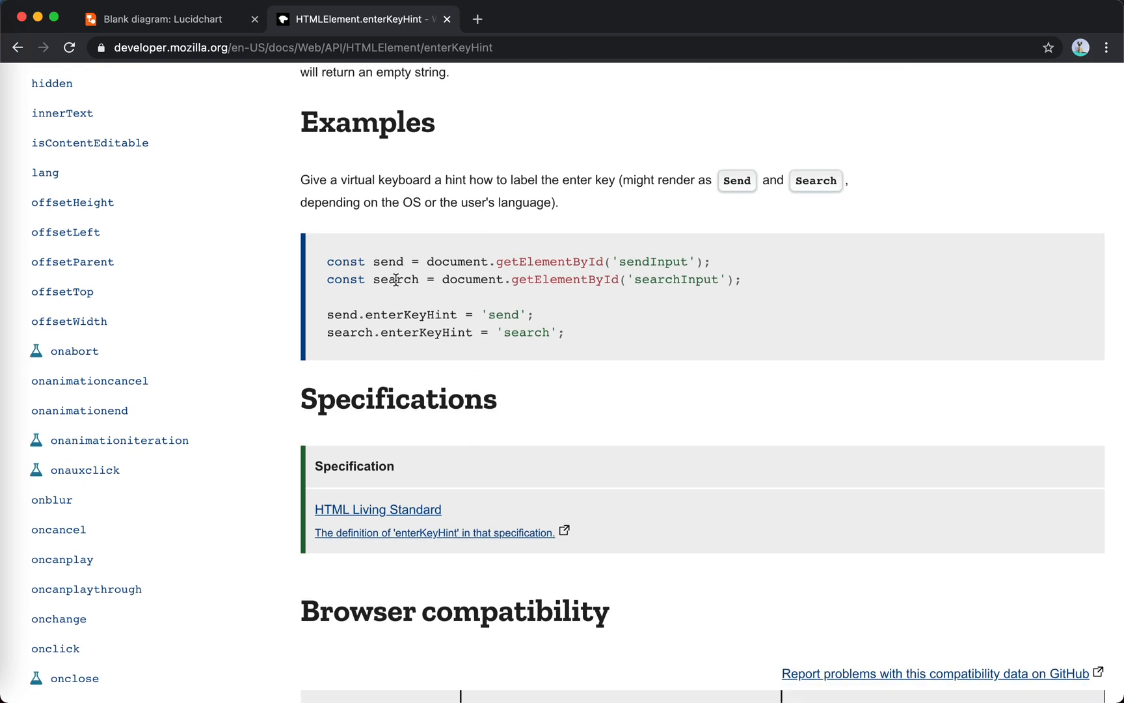
pyautogui.moveTo(380, 261); pyautogui.dragTo(564, 332)
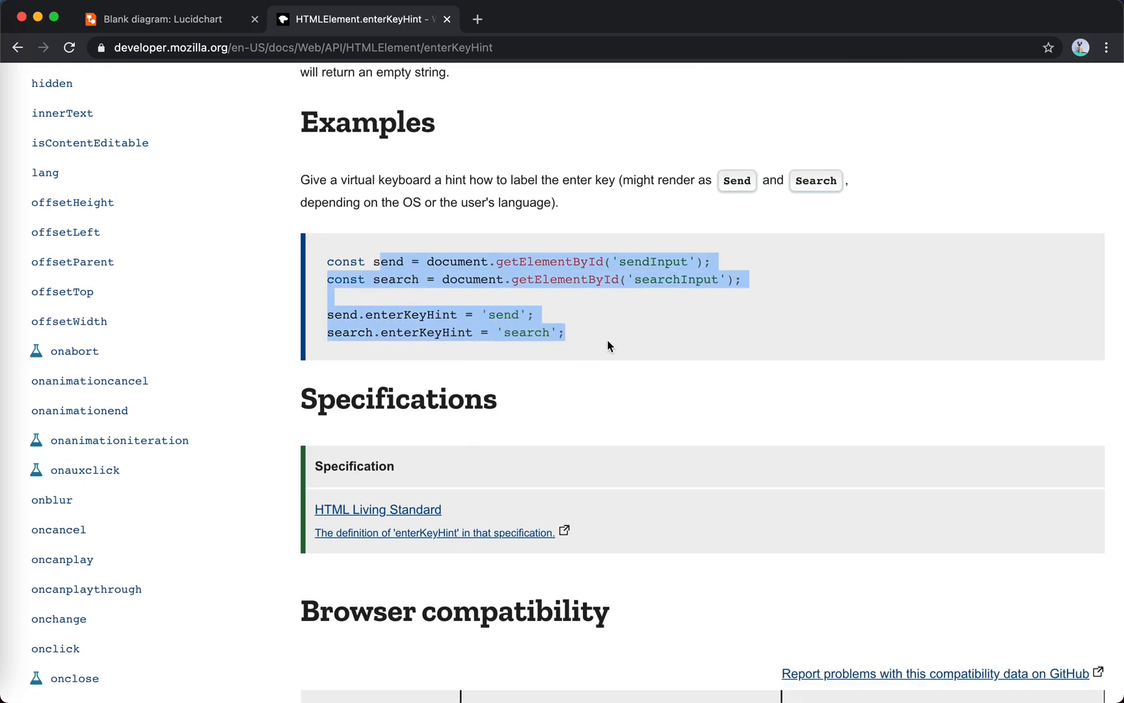
pyautogui.scroll(-3)
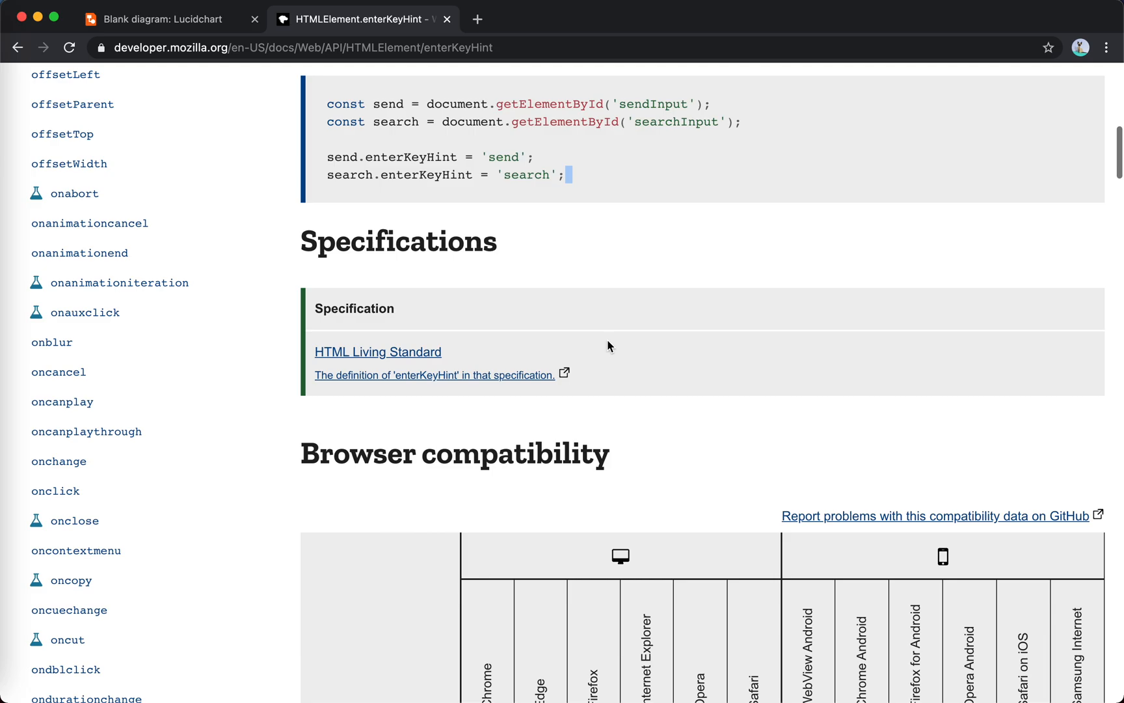